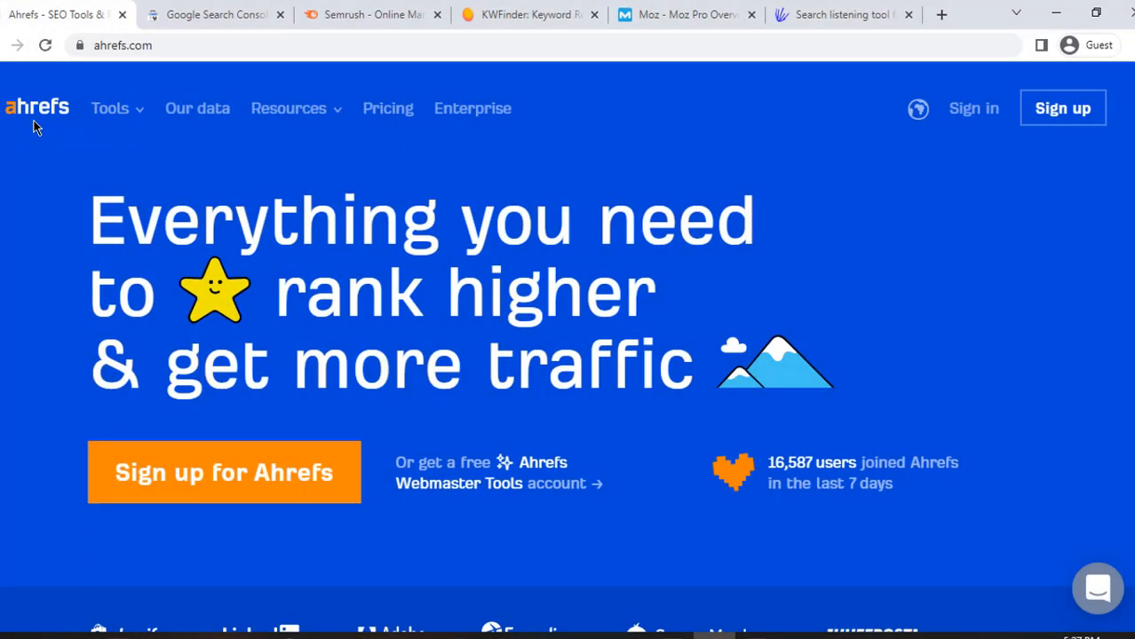
Browse down through Ahrefs' toolset and SEO data sections, then switch to Google Search Console.
scroll(down, 3)
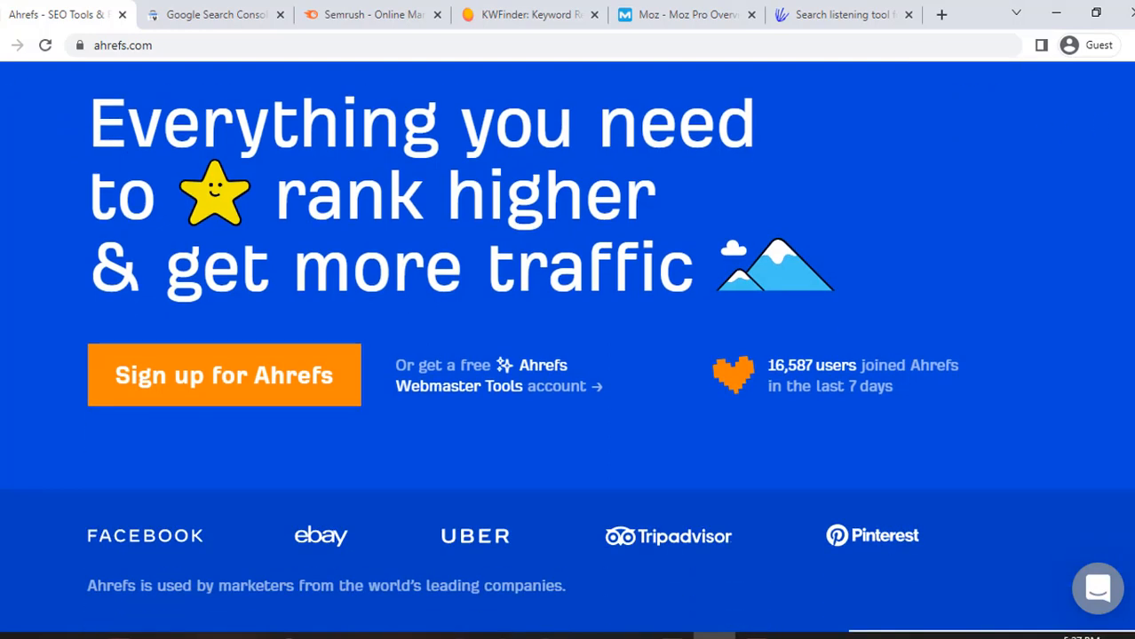
scroll(down, 3)
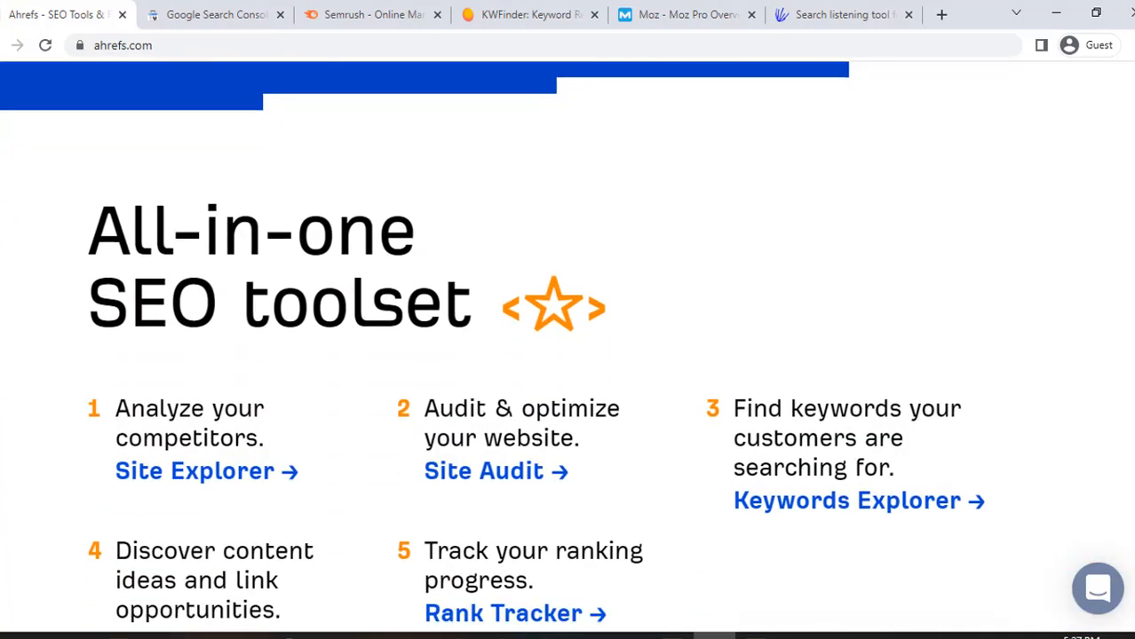
scroll(down, 3)
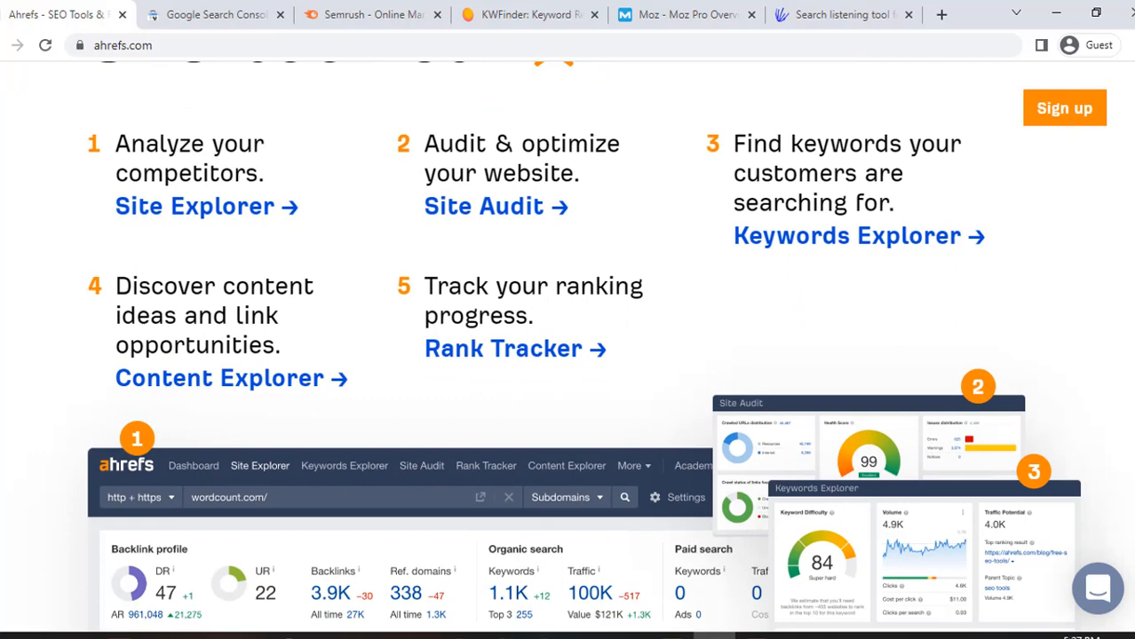
scroll(down, 3)
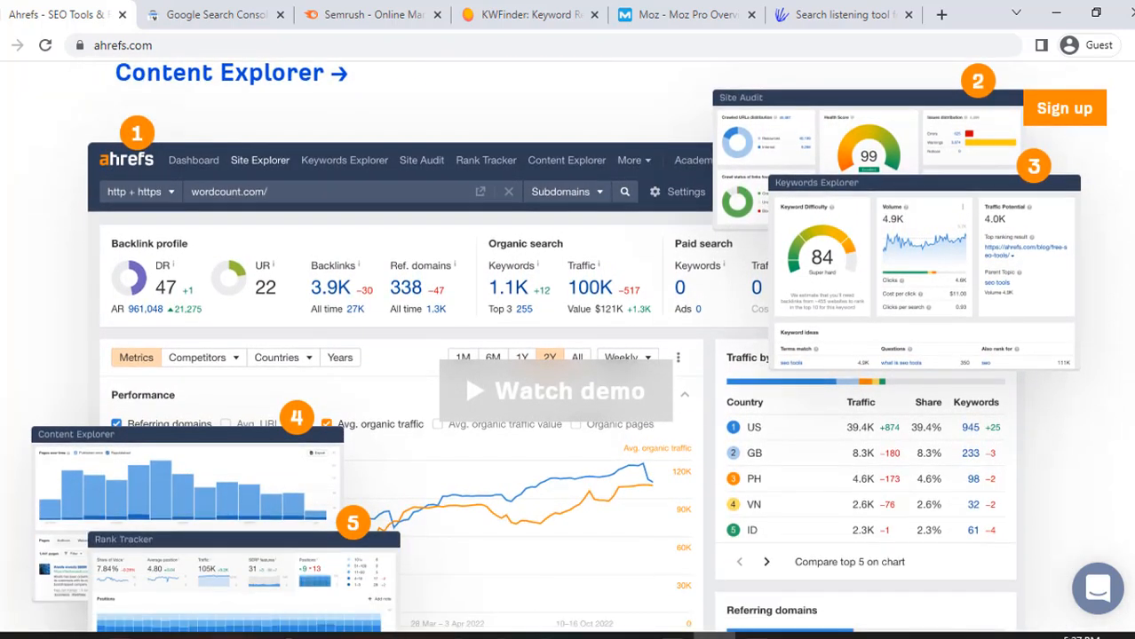
scroll(down, 3)
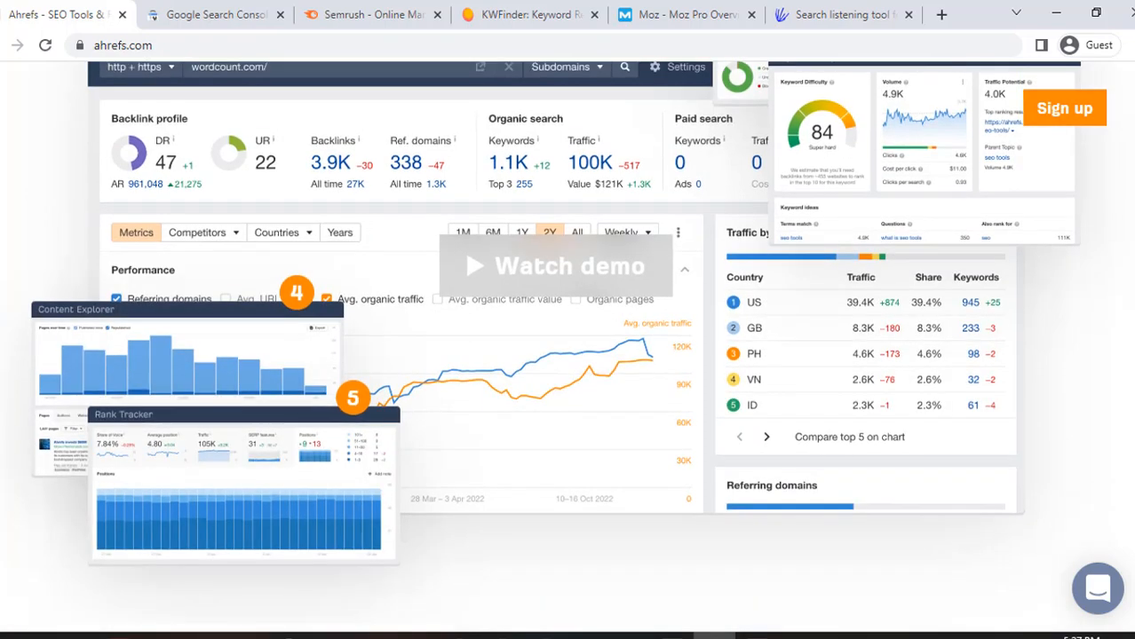
scroll(down, 3)
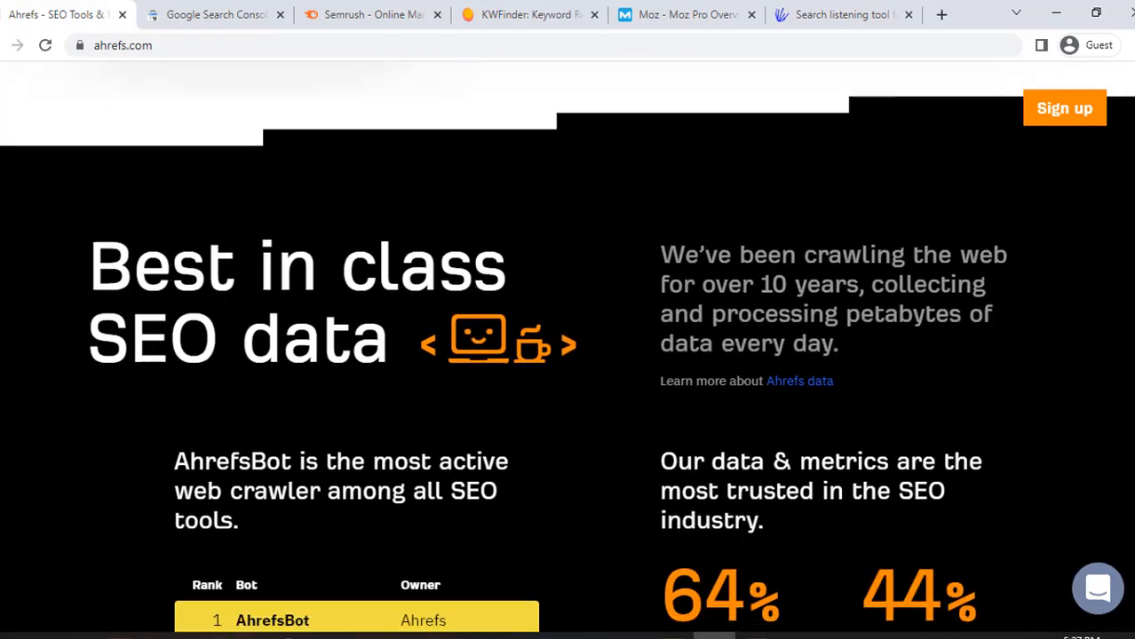
scroll(down, 3)
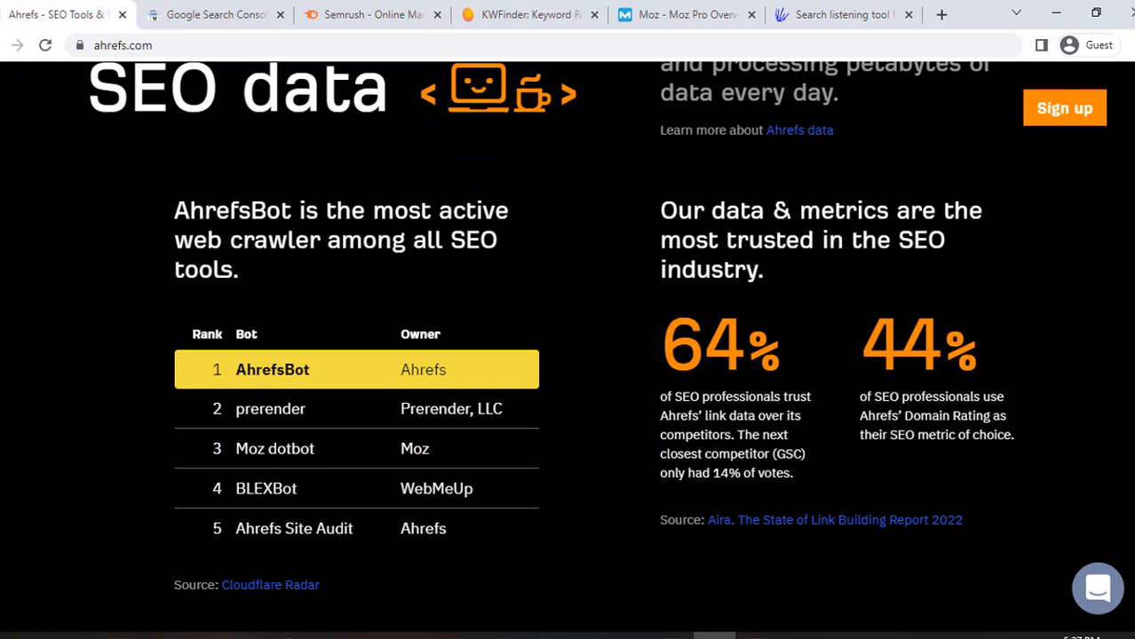
click(213, 15)
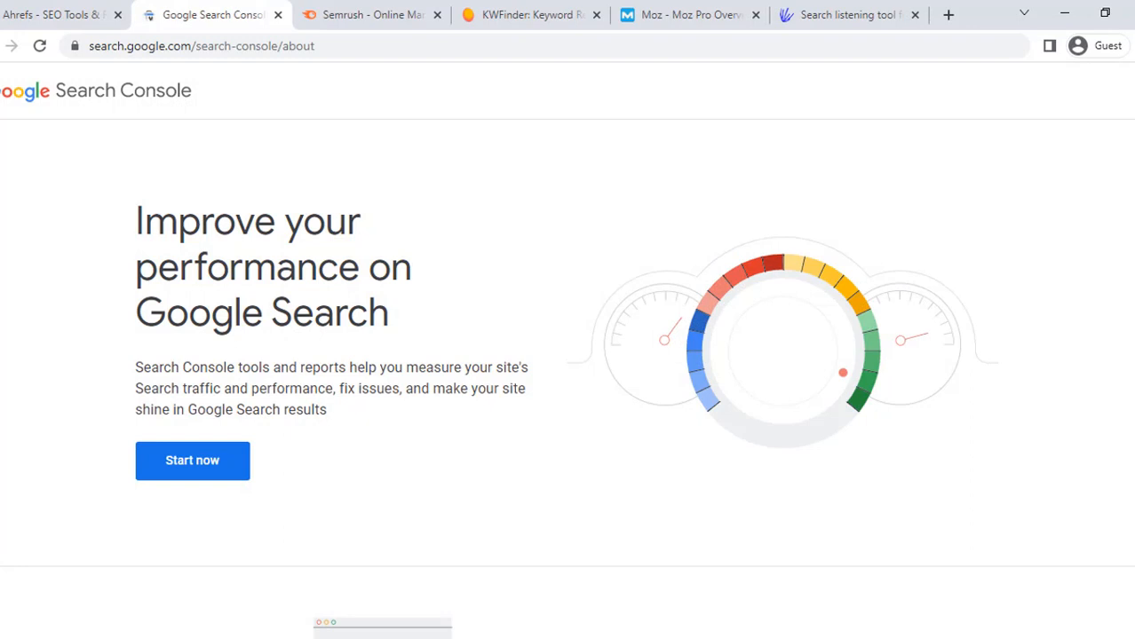
scroll(down, 3)
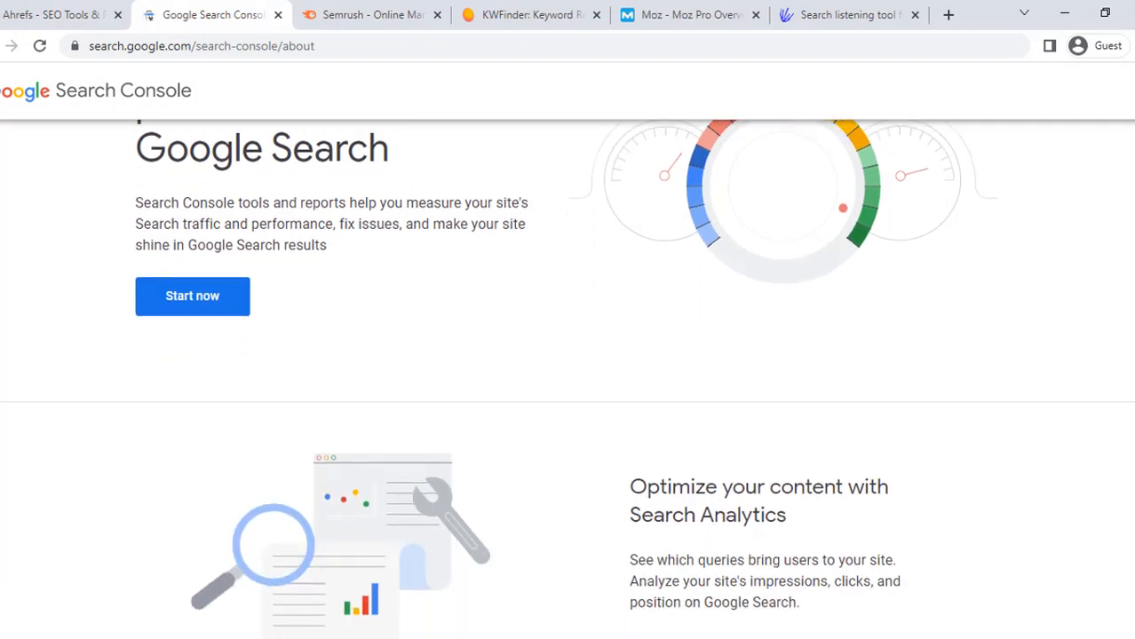
scroll(down, 3)
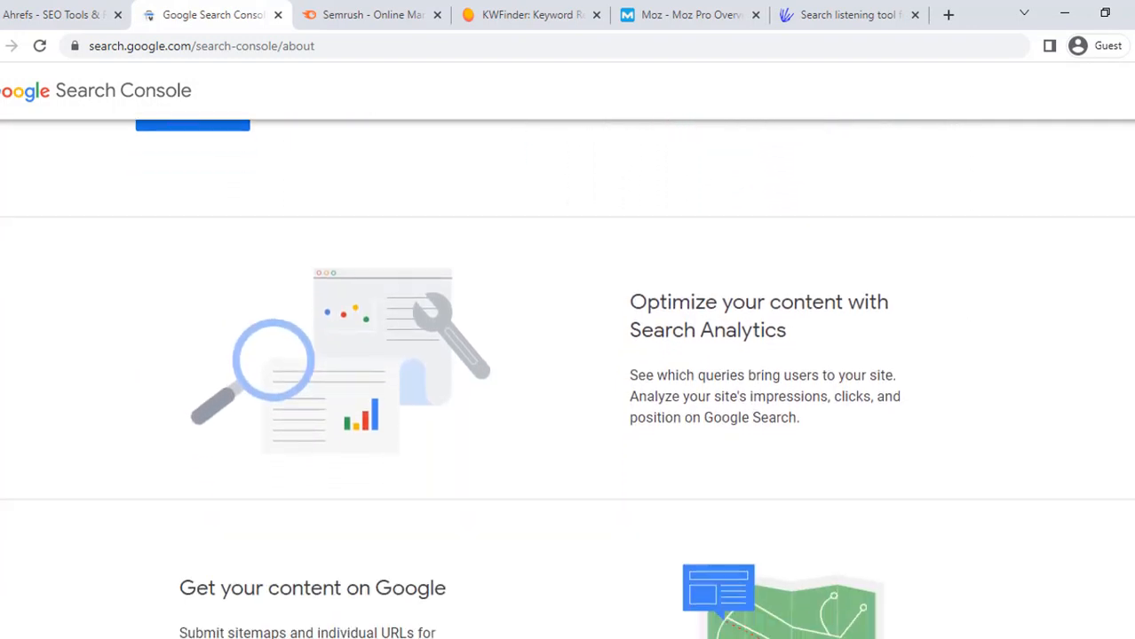
scroll(down, 3)
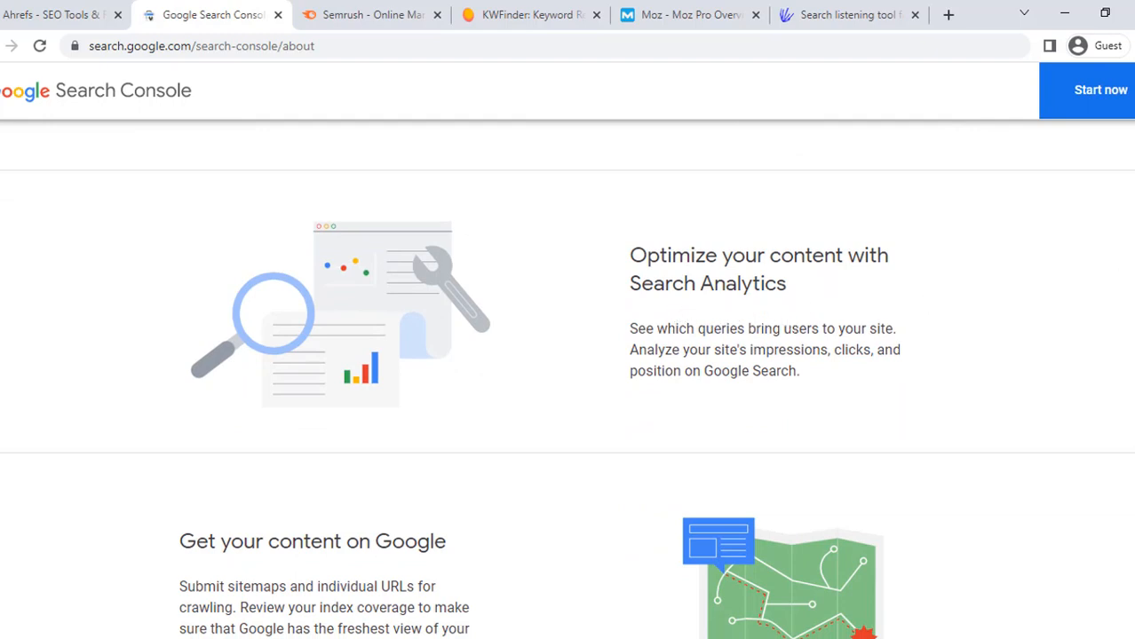
scroll(down, 3)
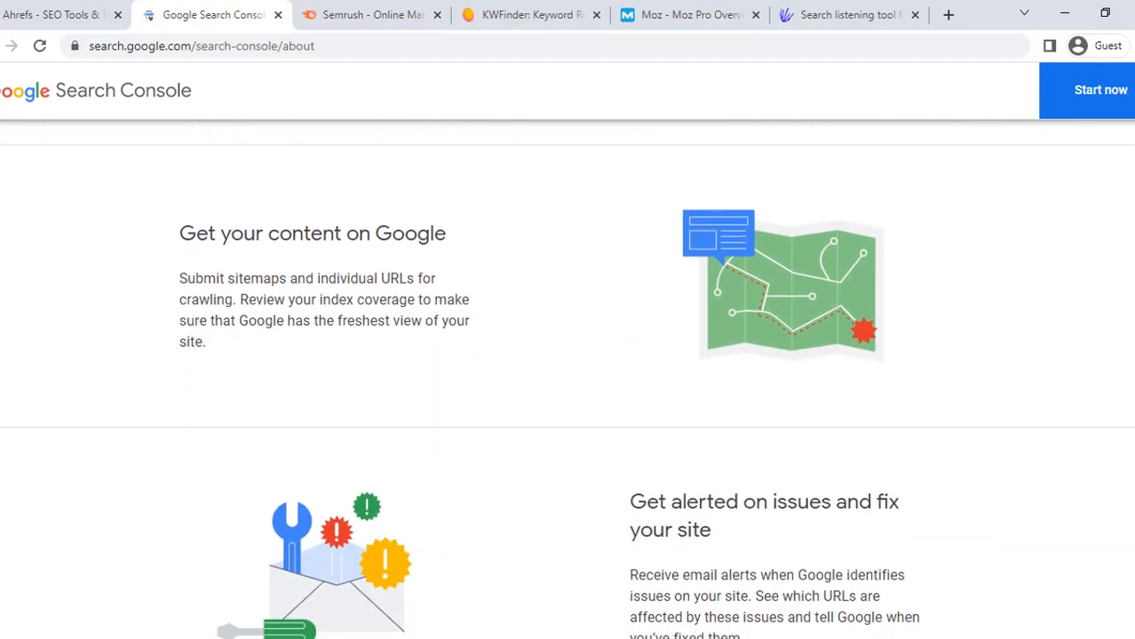
scroll(down, 3)
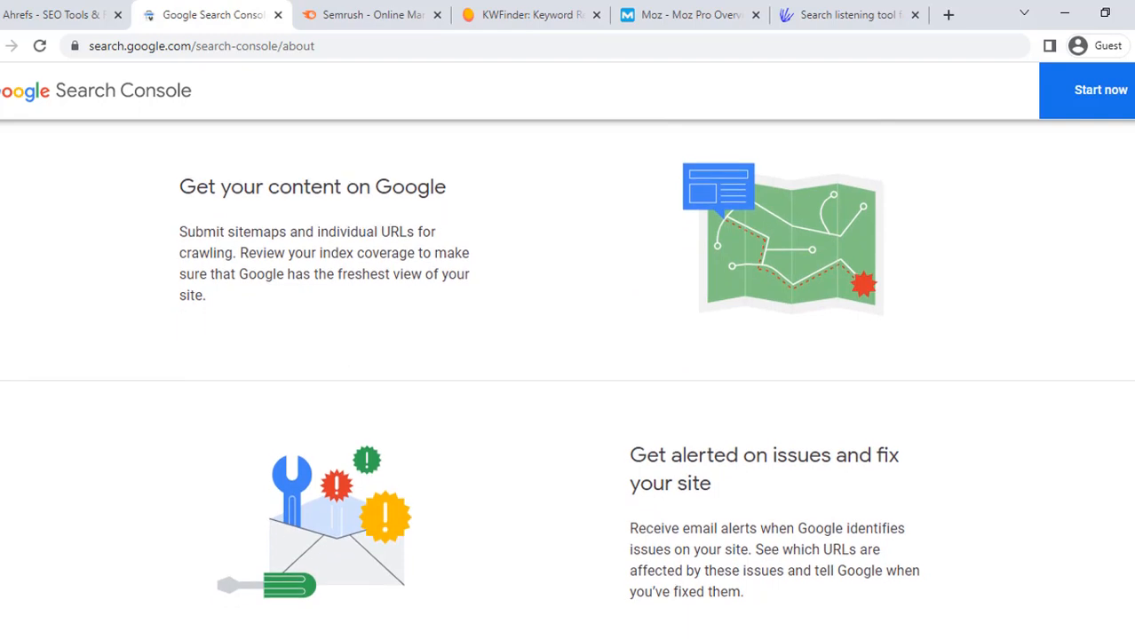
scroll(down, 3)
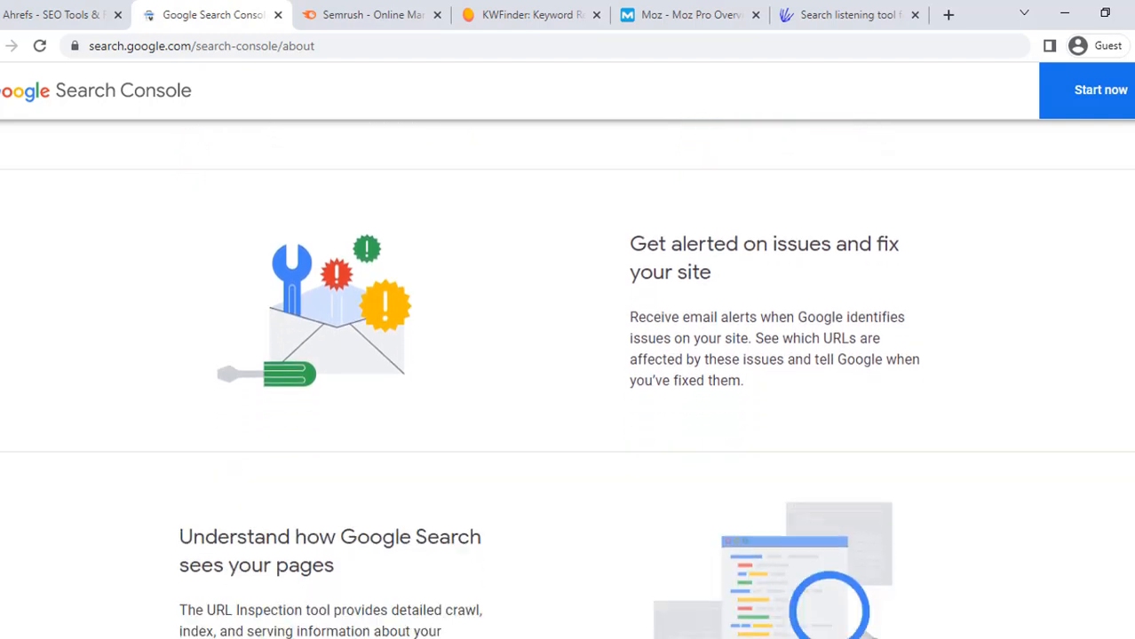
scroll(down, 3)
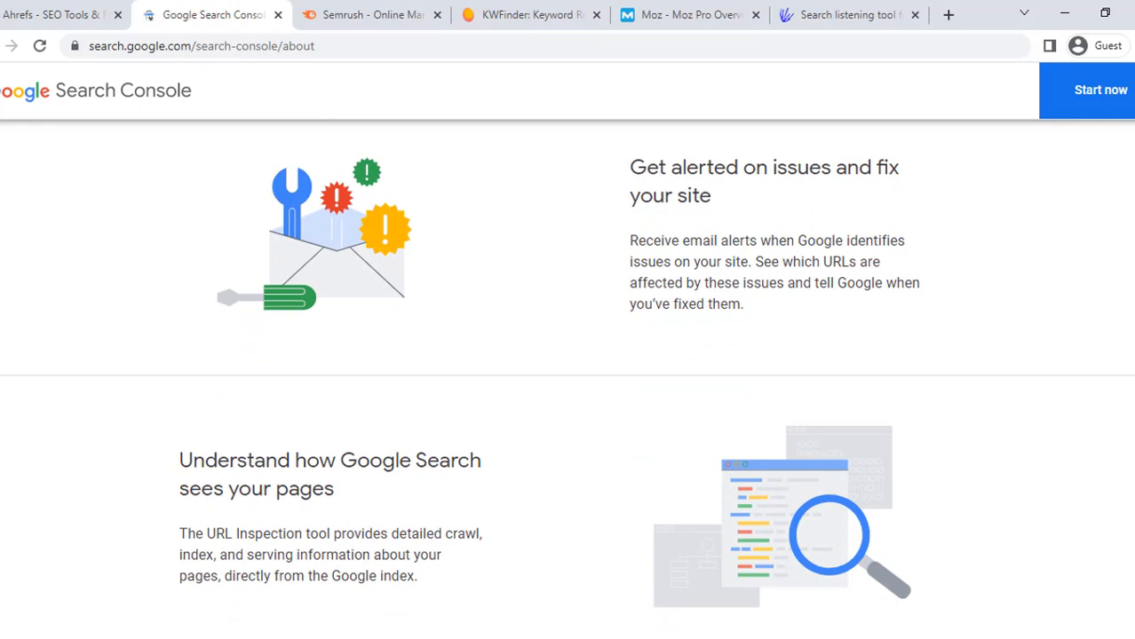
scroll(down, 3)
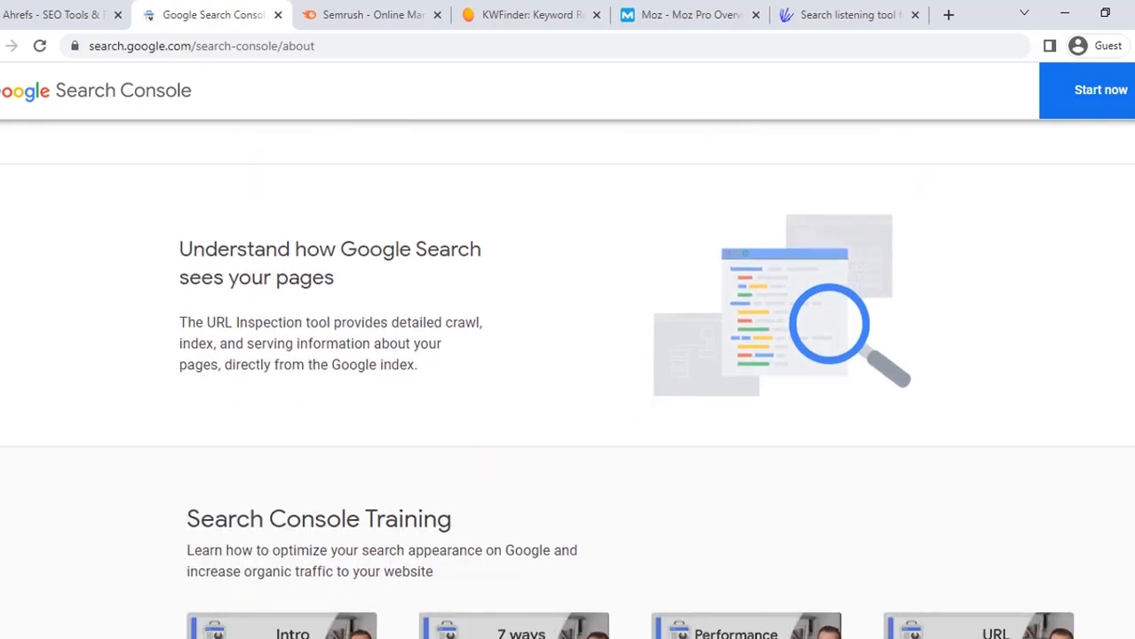
scroll(down, 3)
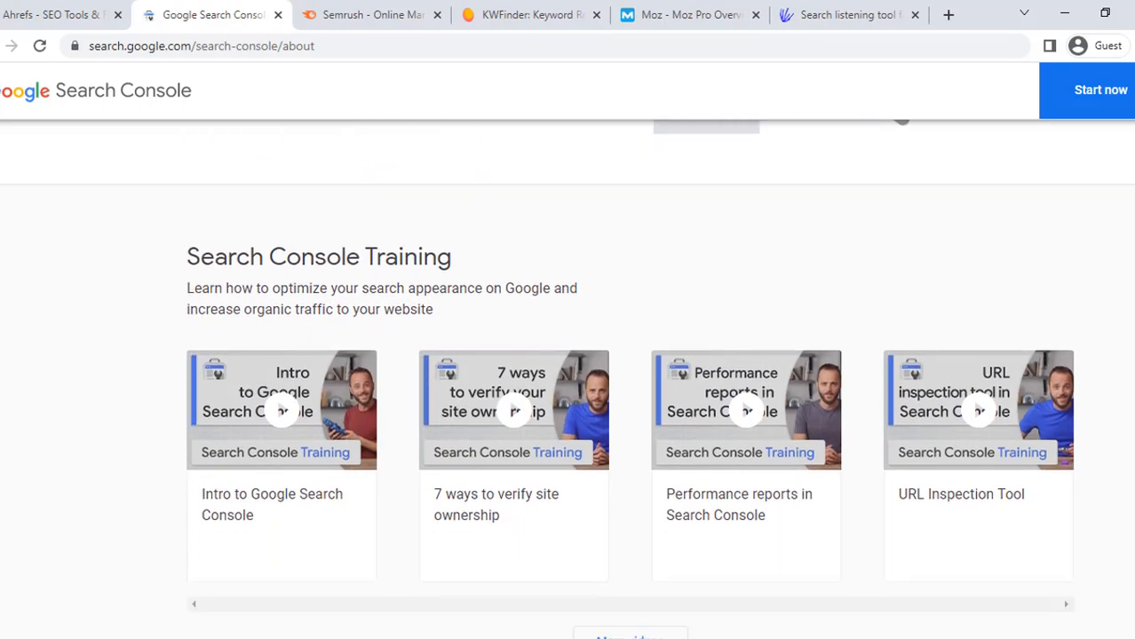
scroll(down, 3)
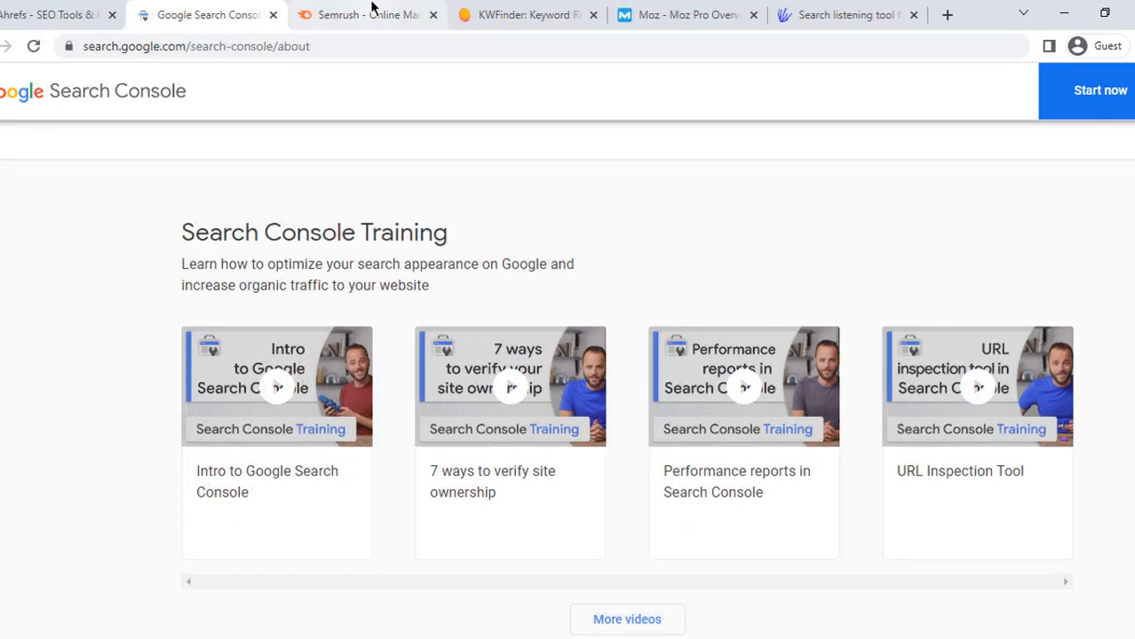
Browse down through the Semrush homepage's stats, data and toolkit feature sections.
click(364, 15)
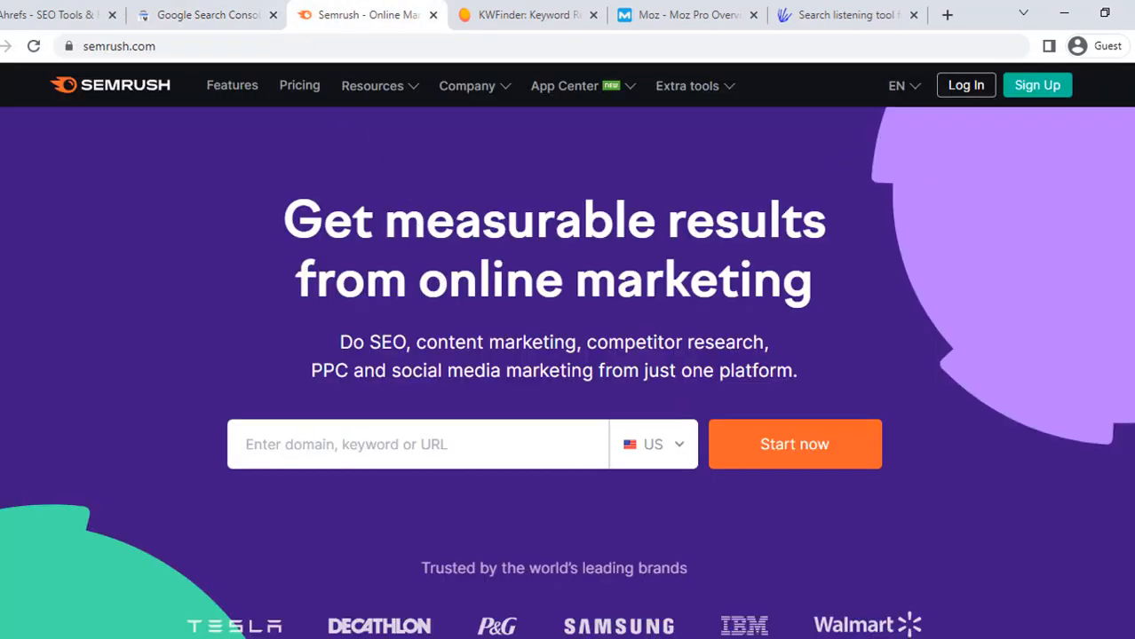
scroll(down, 3)
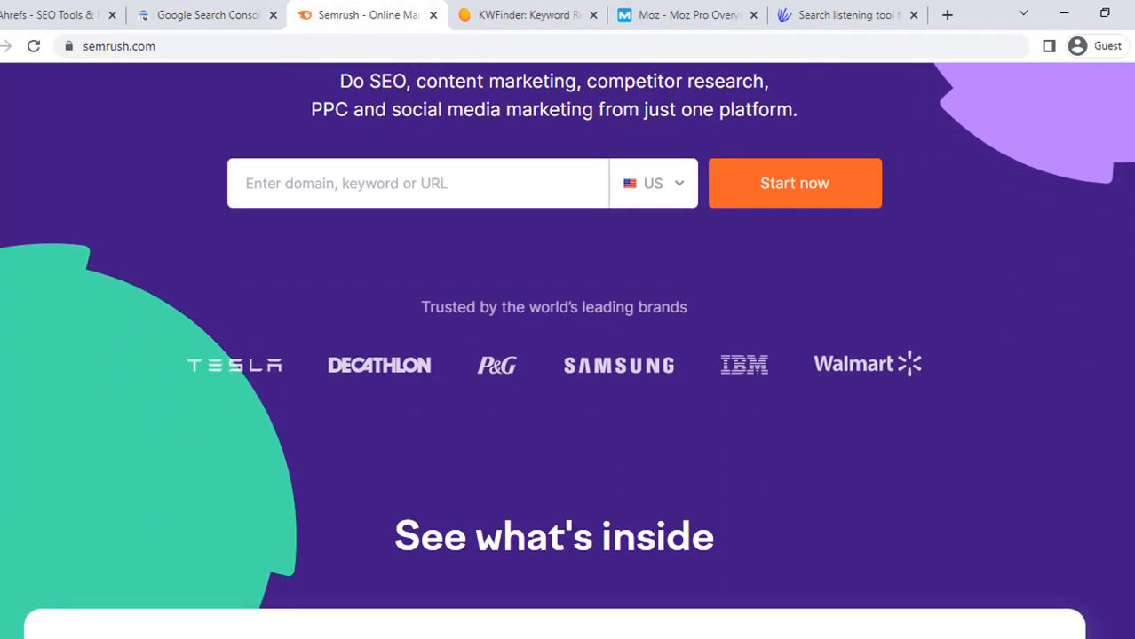
scroll(down, 3)
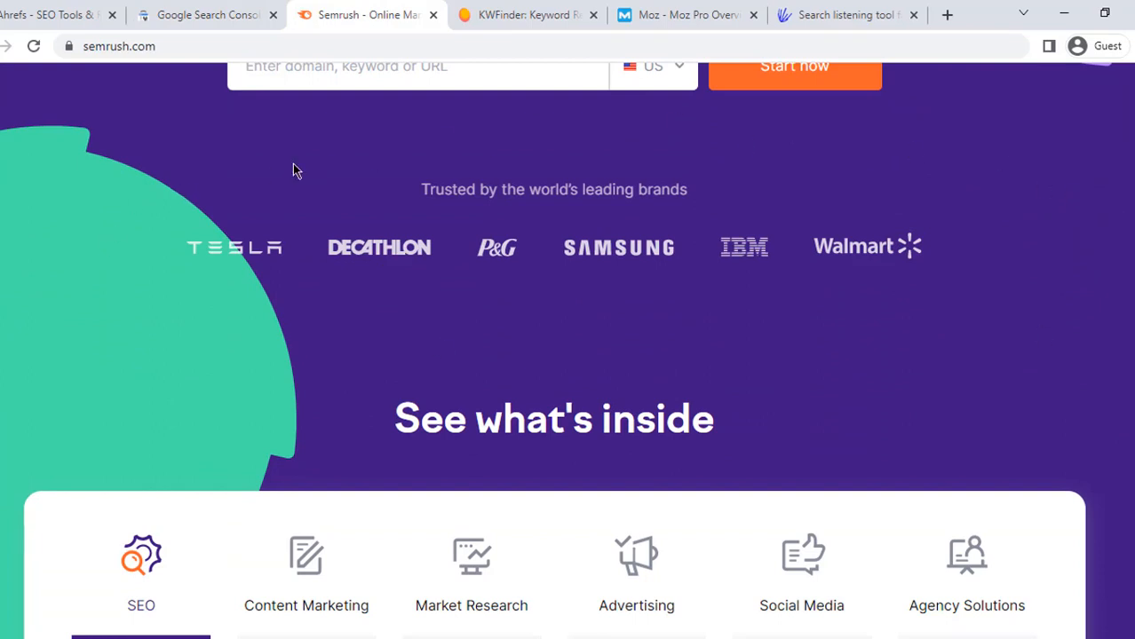
scroll(down, 3)
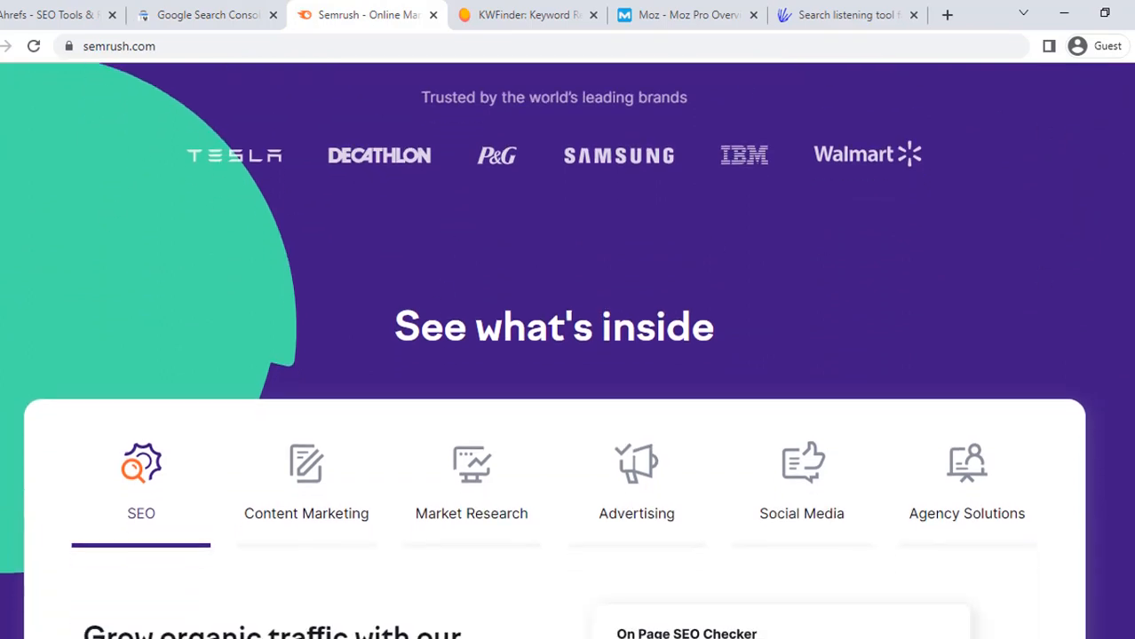
scroll(down, 3)
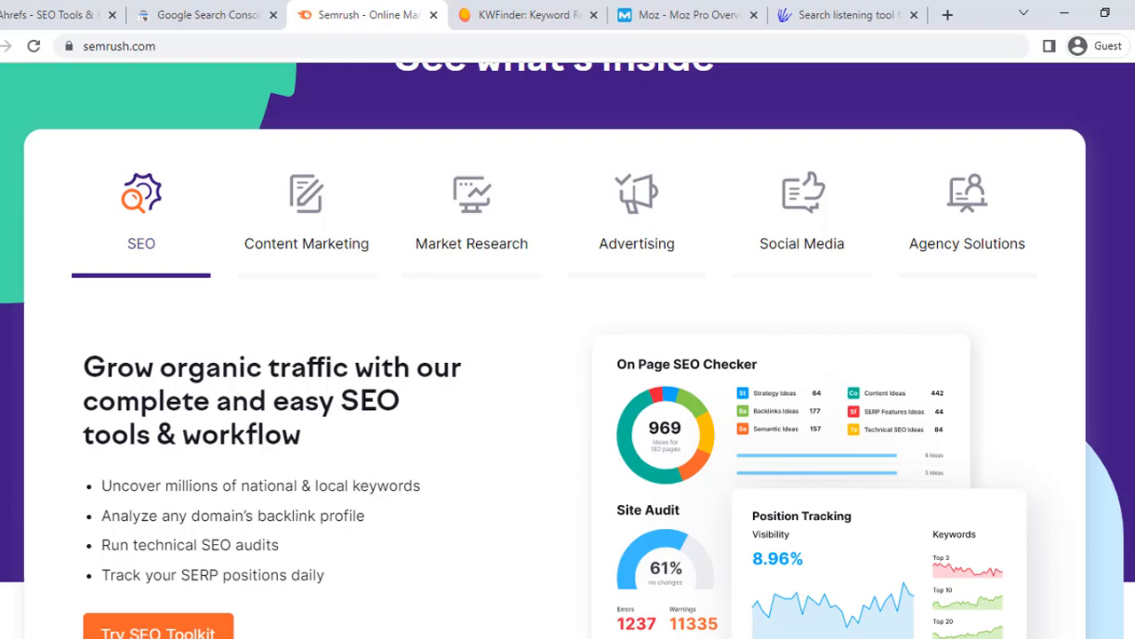
scroll(down, 3)
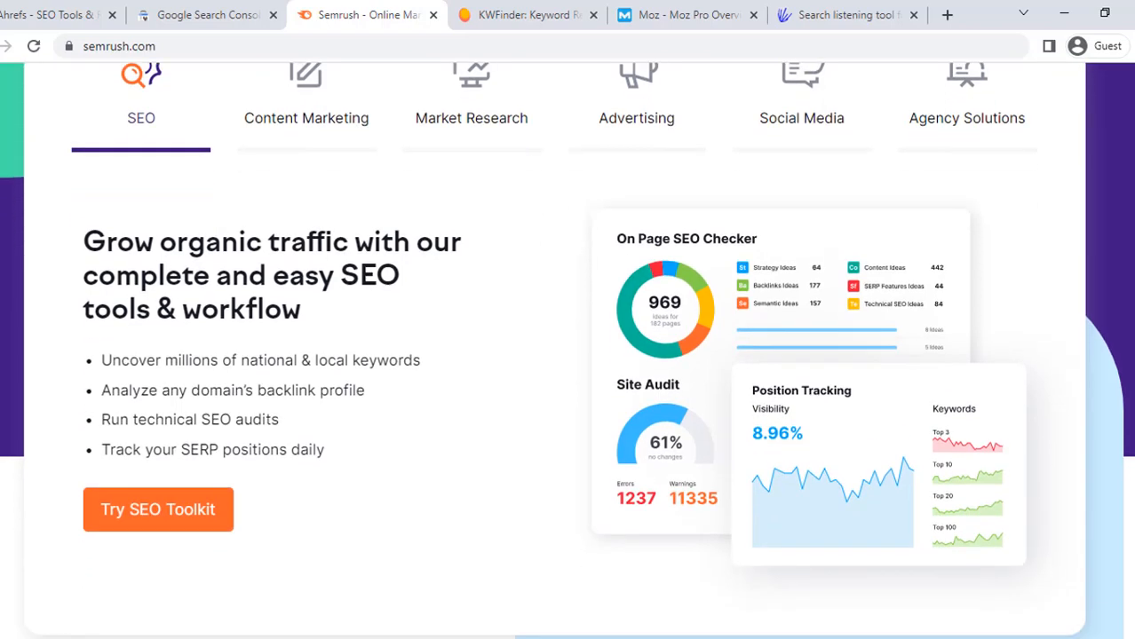
scroll(down, 3)
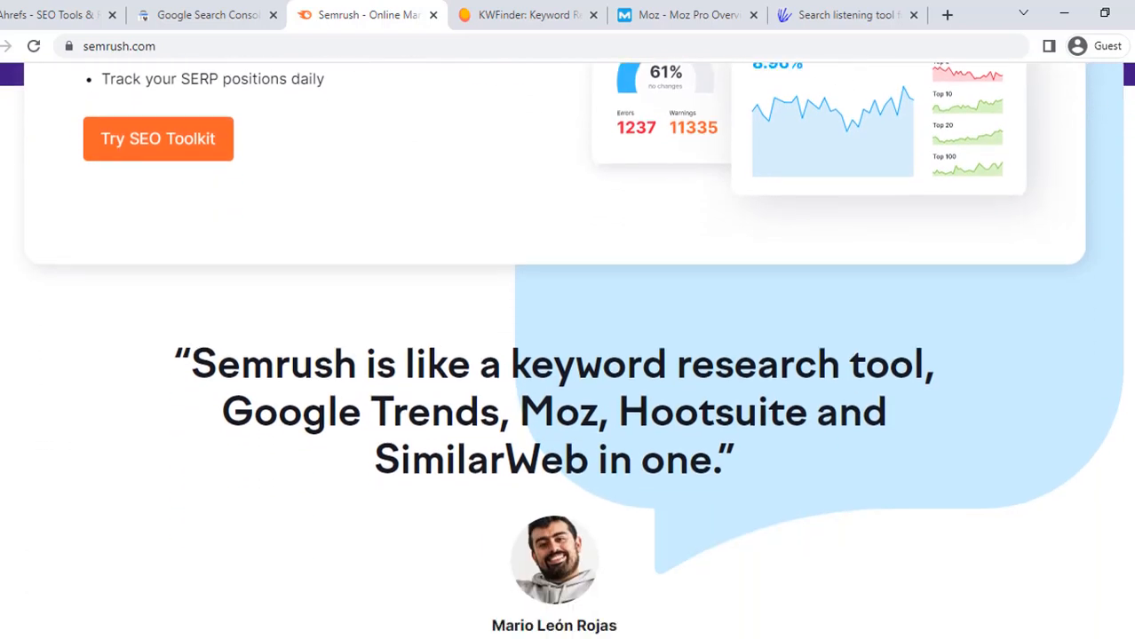
scroll(down, 3)
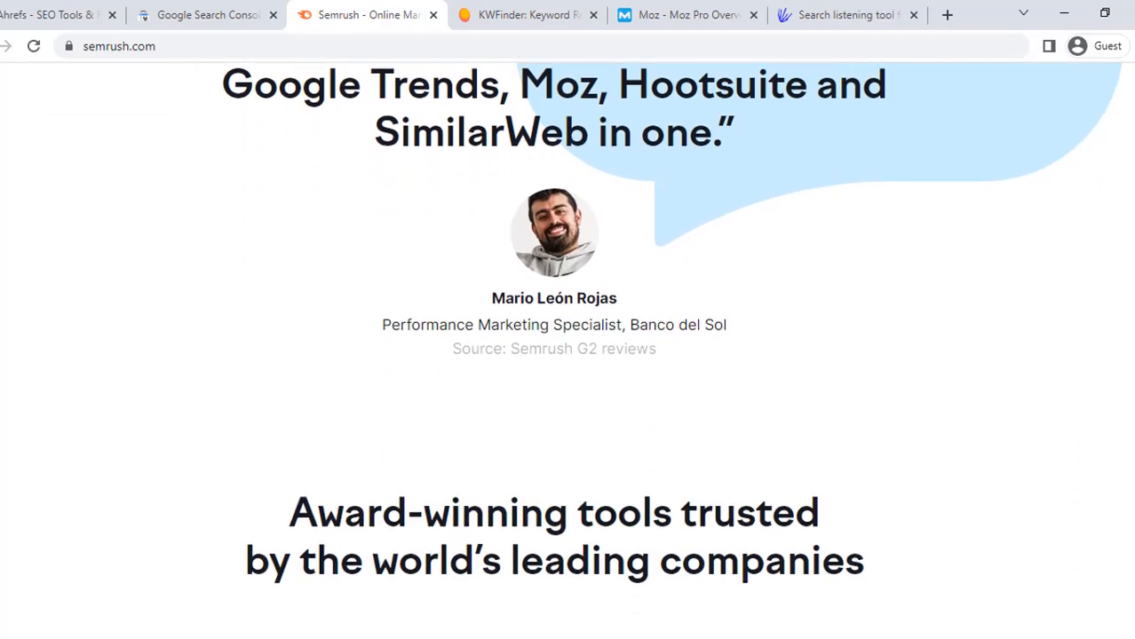
scroll(down, 3)
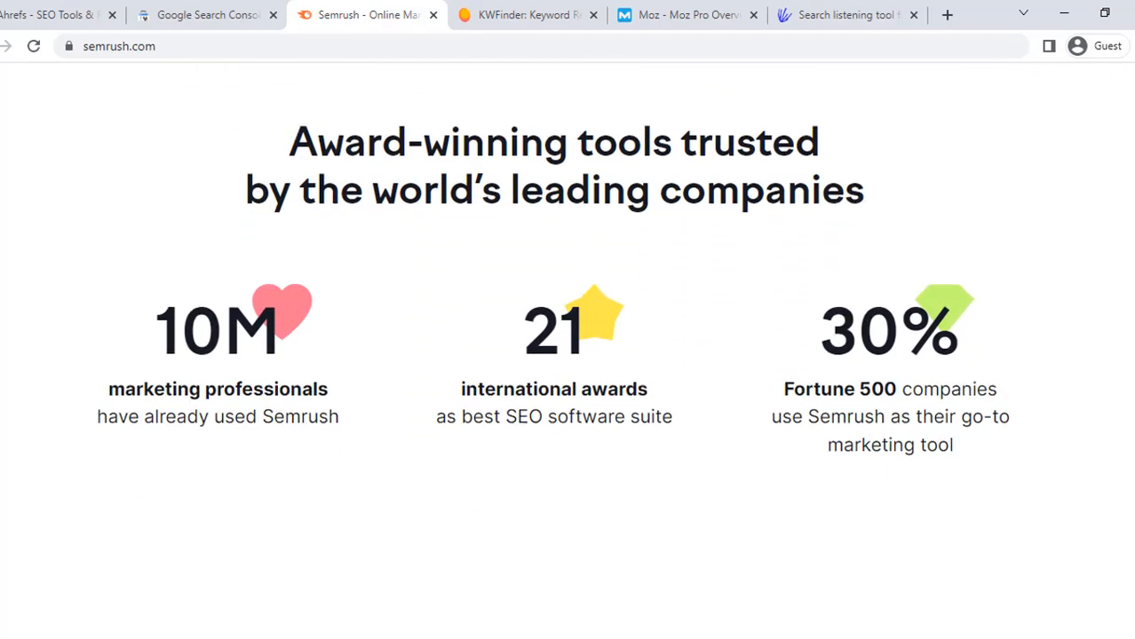
scroll(down, 3)
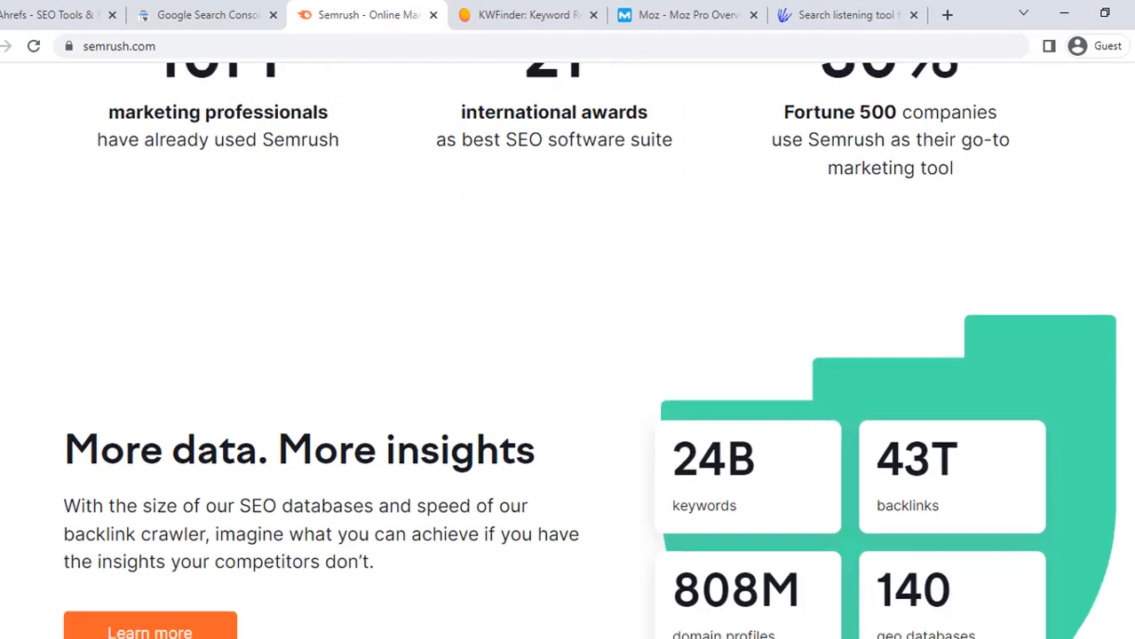
scroll(down, 3)
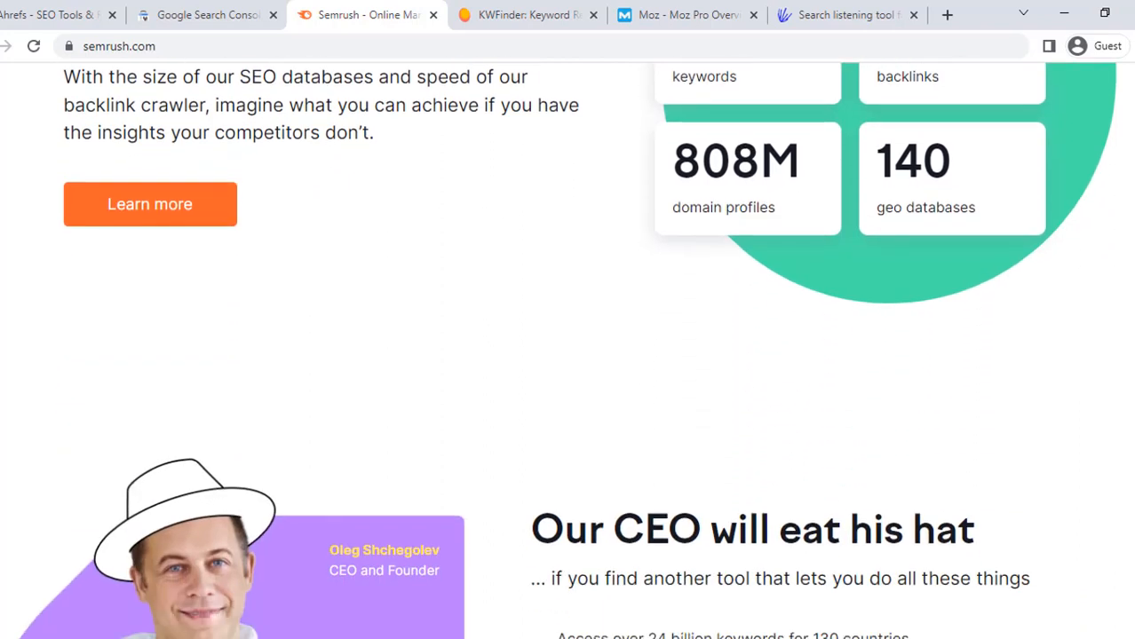
scroll(down, 3)
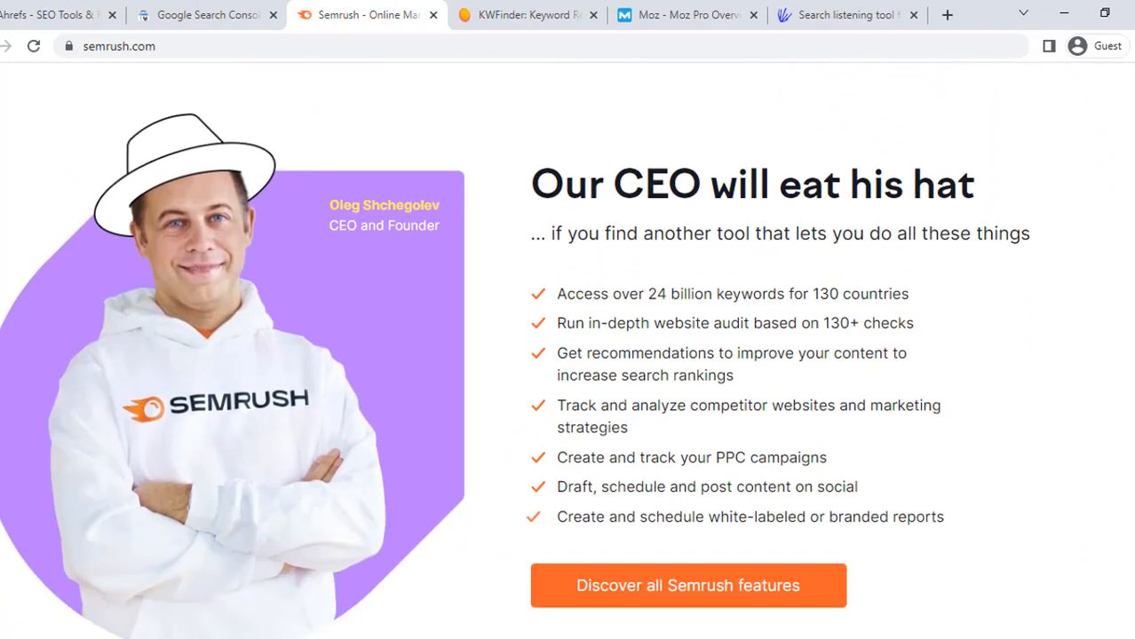
scroll(down, 3)
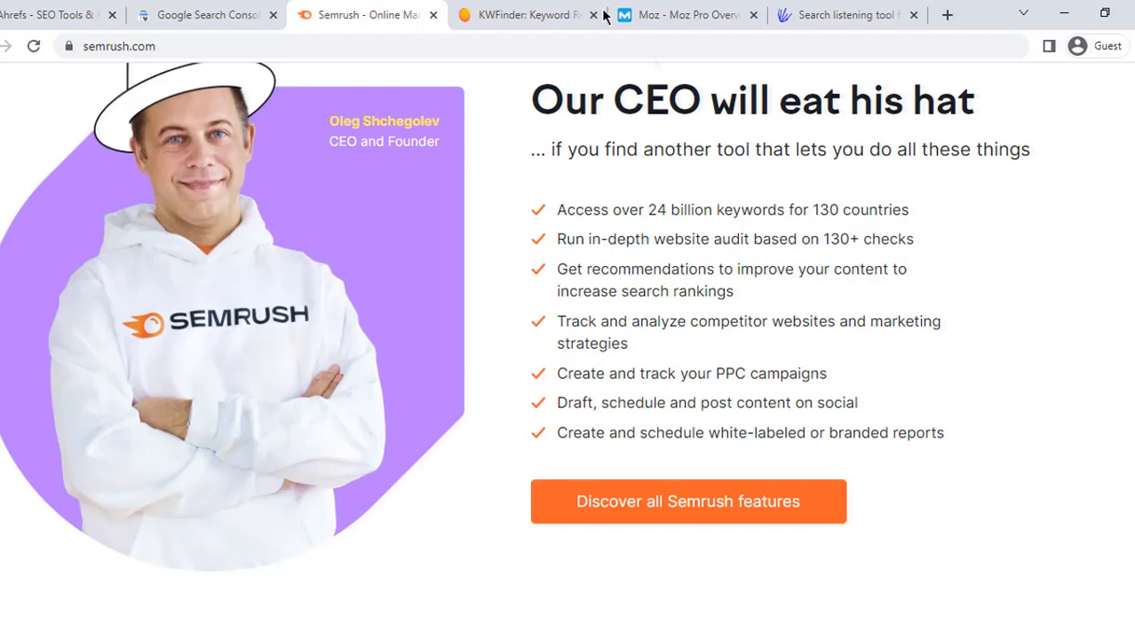
Pass through the KWFinder and Moz Pro tabs and land on AnswerThePublic.
click(524, 14)
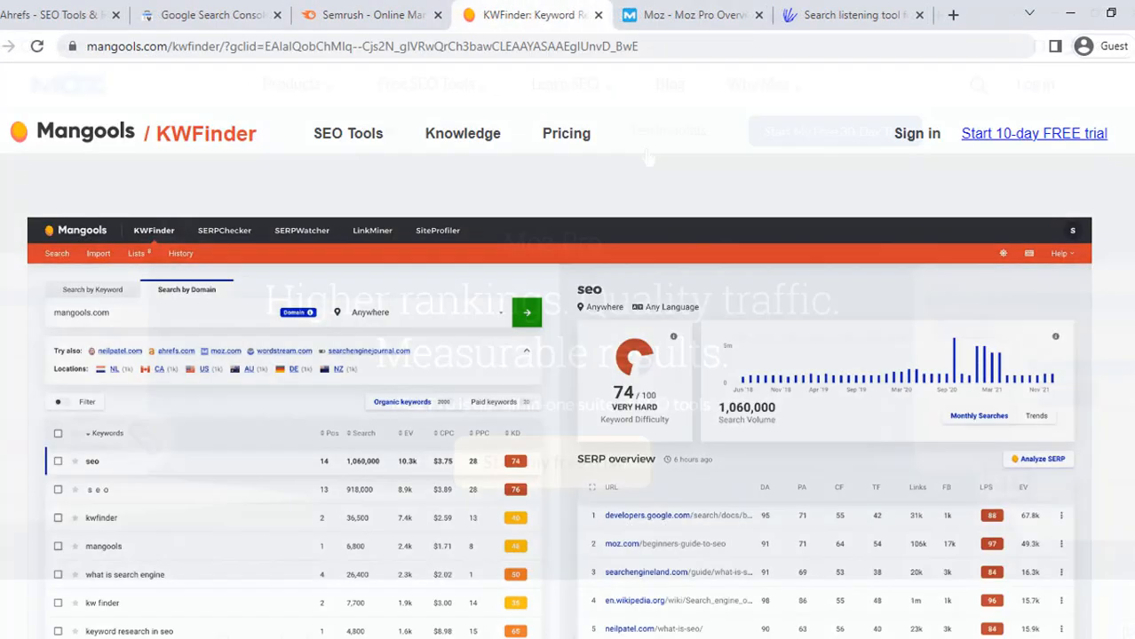
click(692, 14)
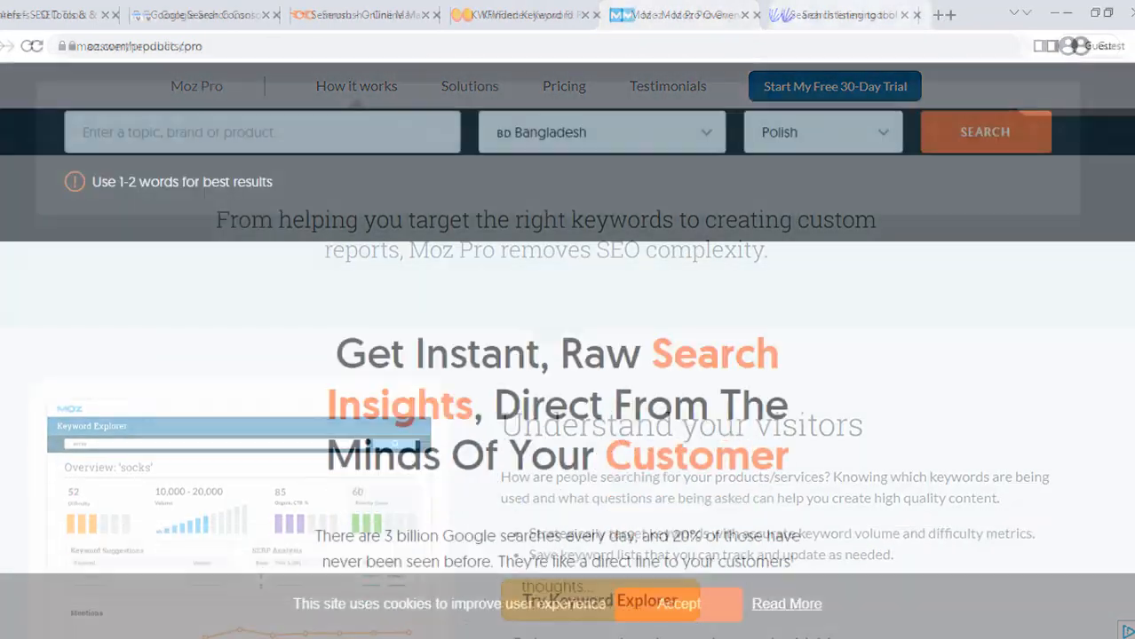
click(844, 14)
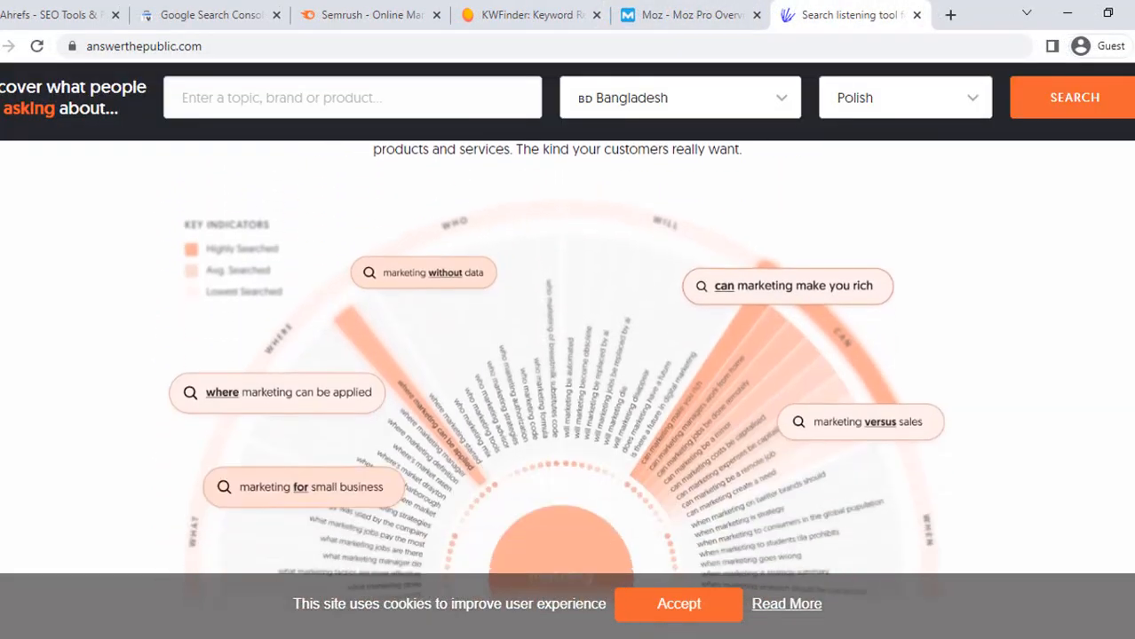
scroll(down, 3)
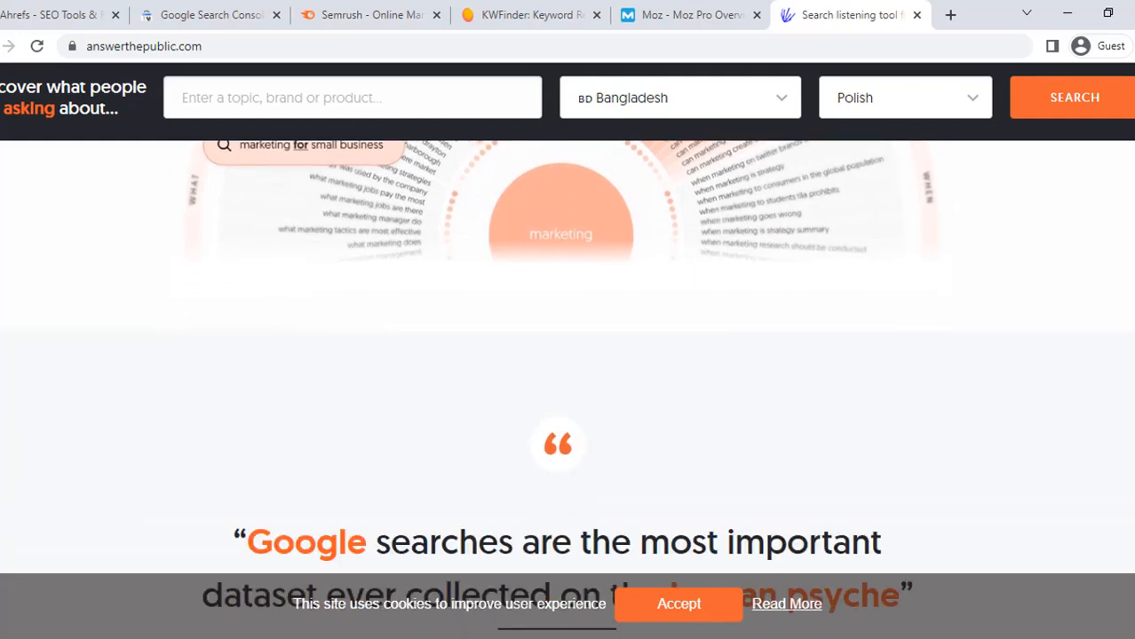
scroll(down, 3)
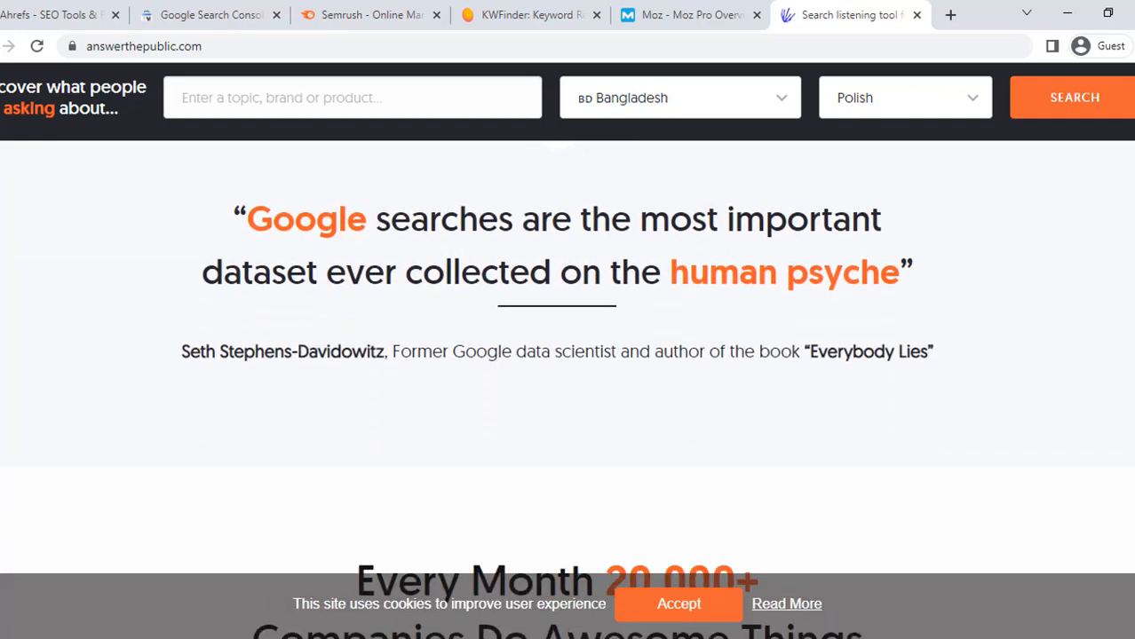
scroll(down, 3)
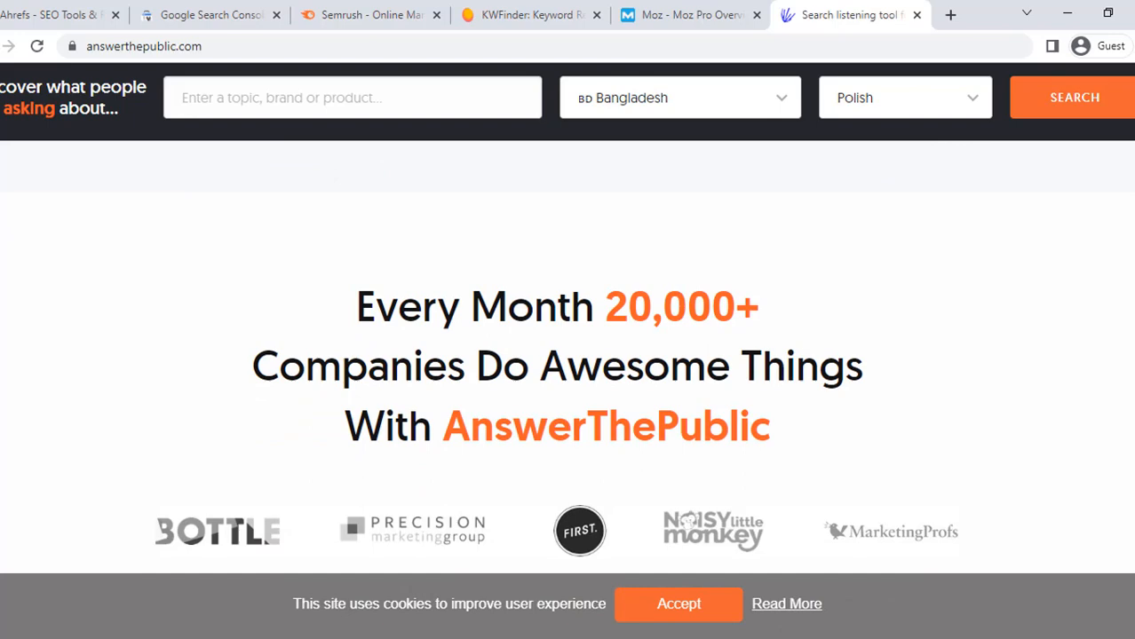
scroll(down, 3)
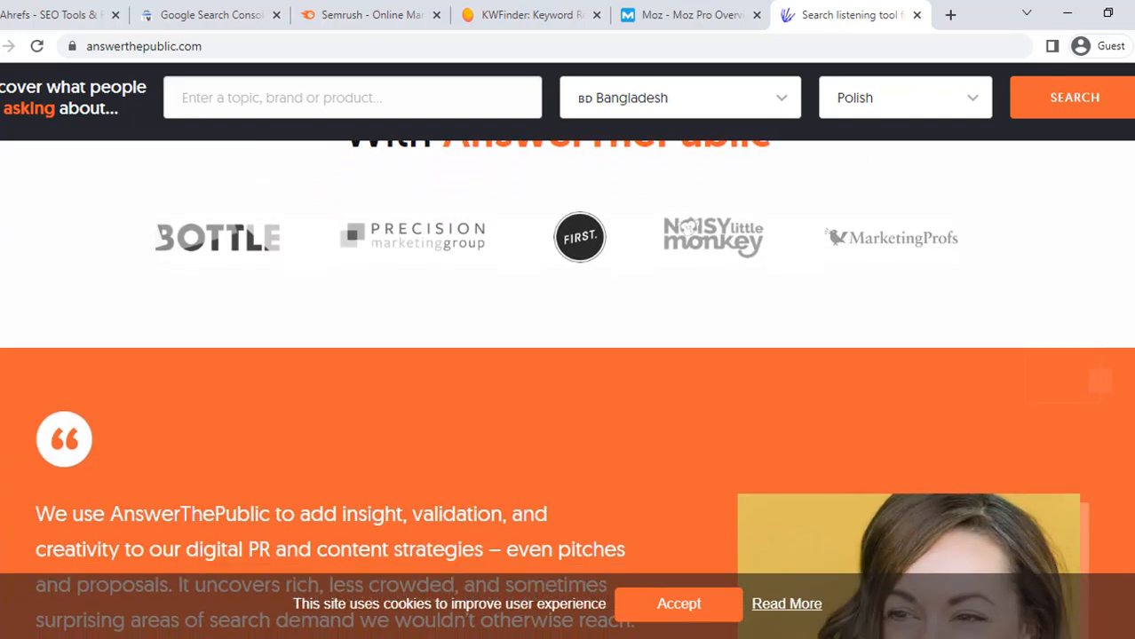
scroll(down, 3)
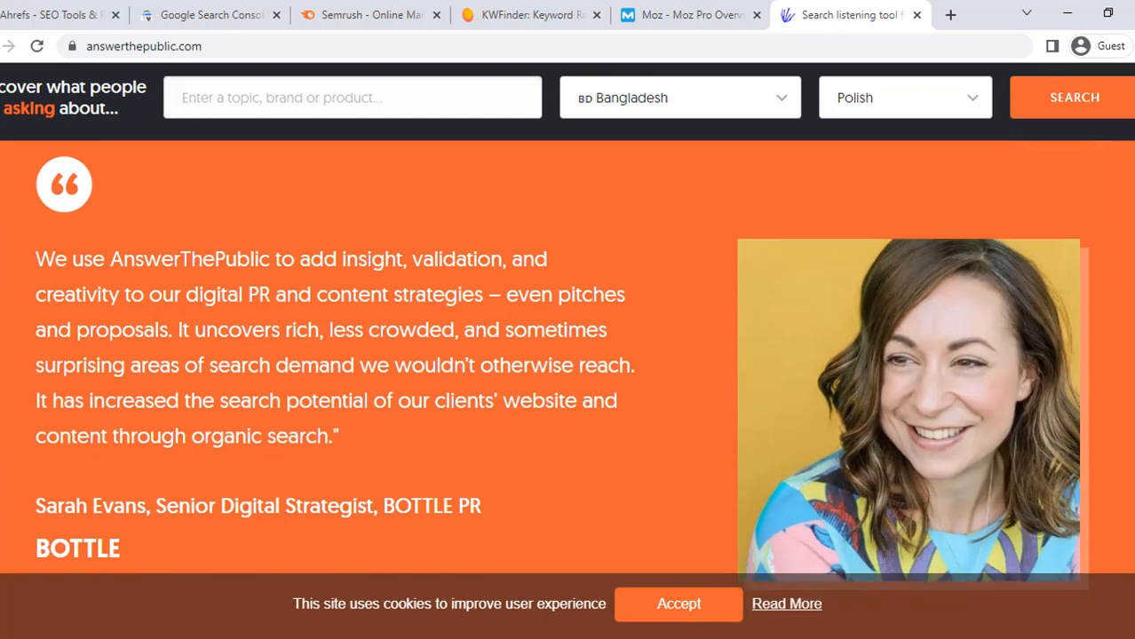
scroll(down, 3)
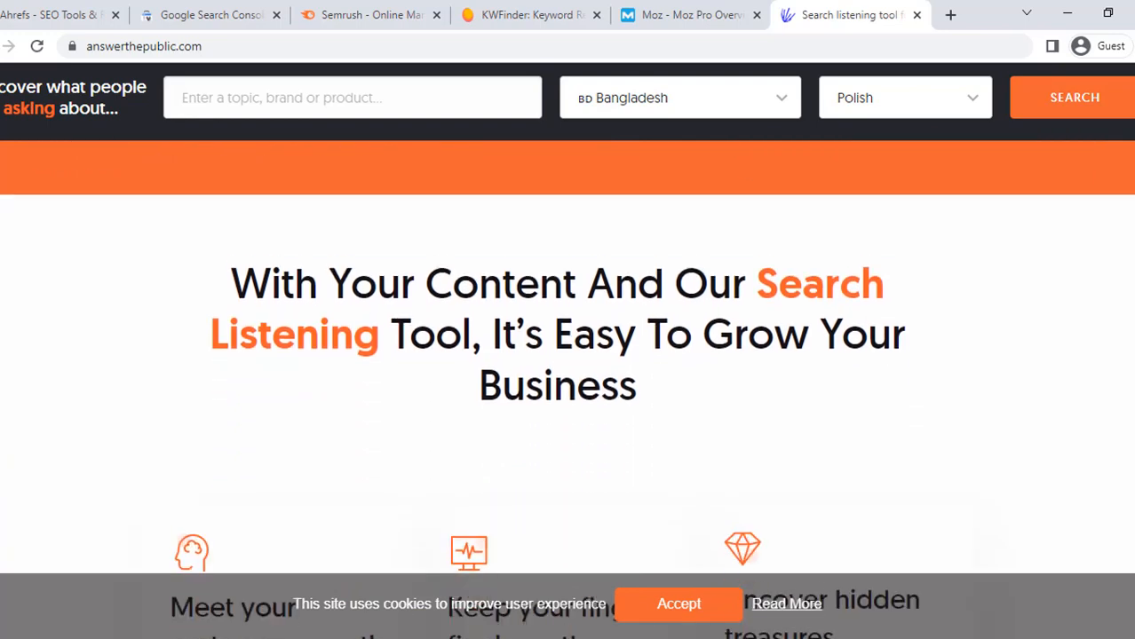
scroll(down, 3)
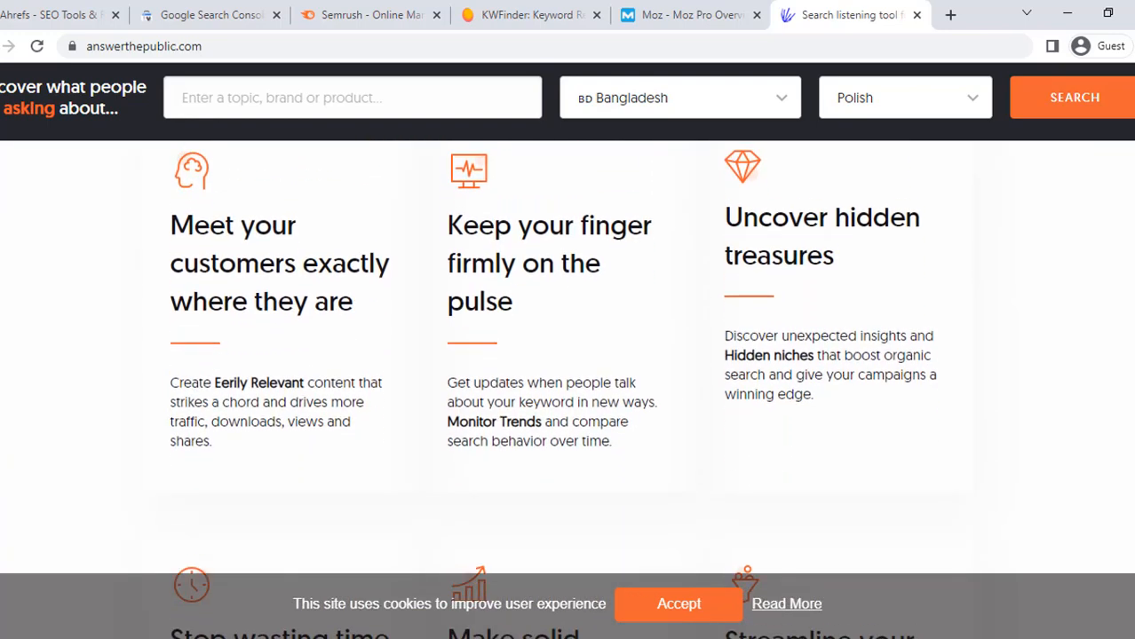
scroll(down, 3)
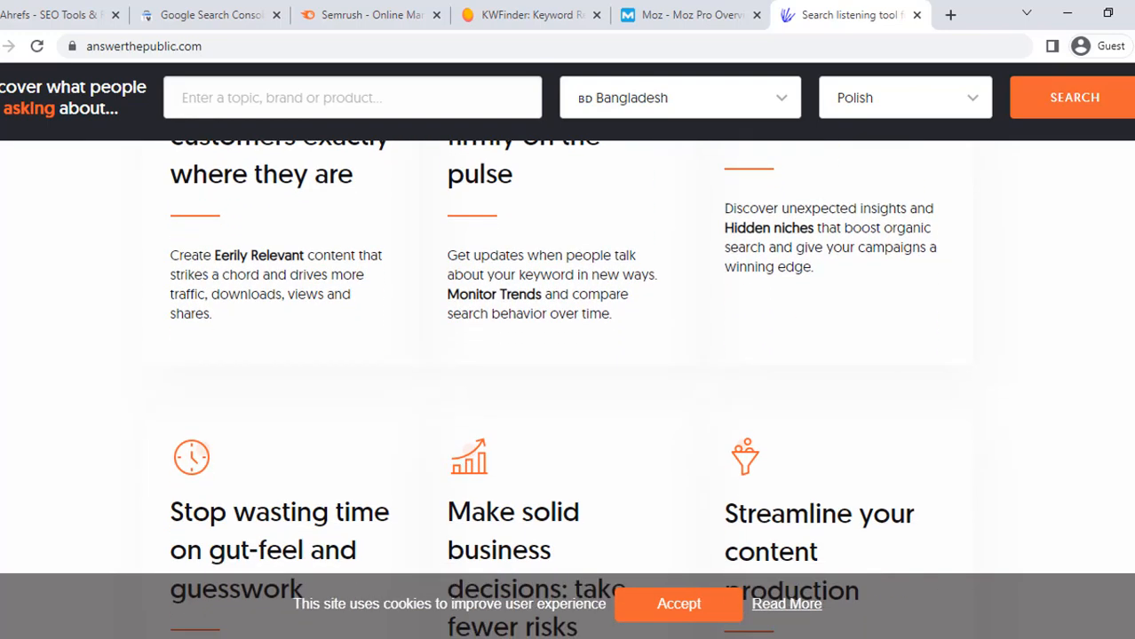
scroll(down, 3)
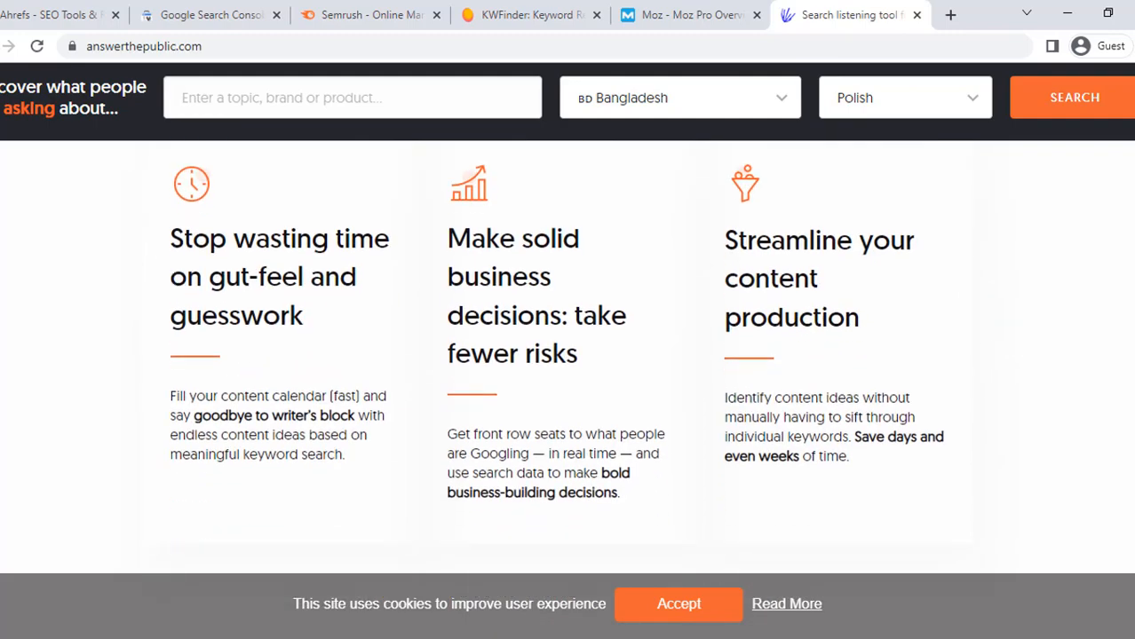
scroll(down, 3)
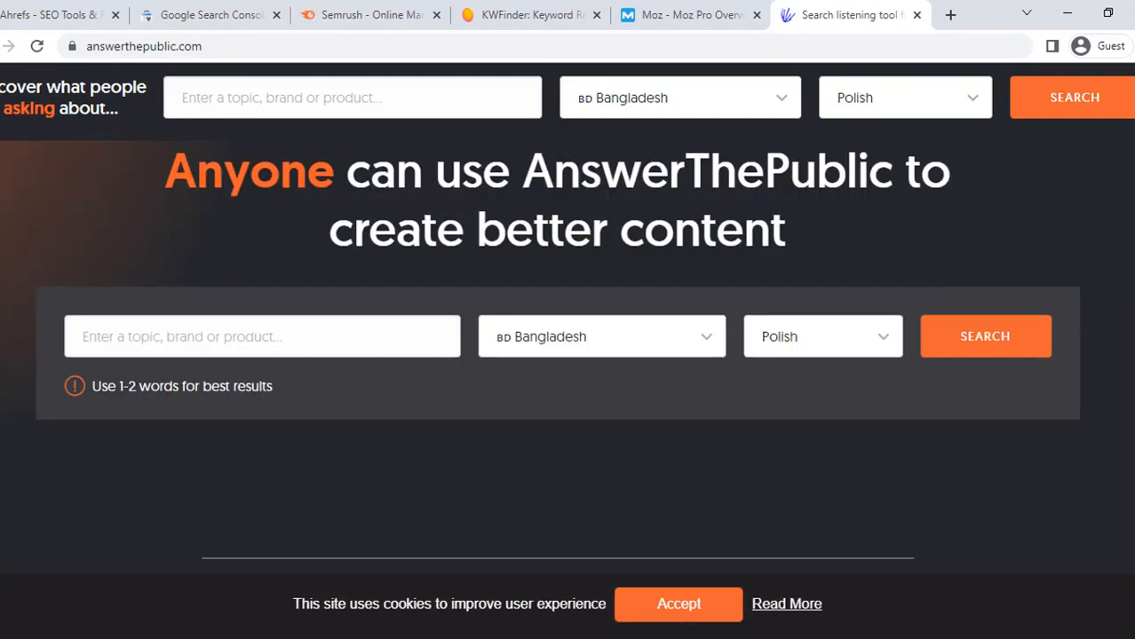